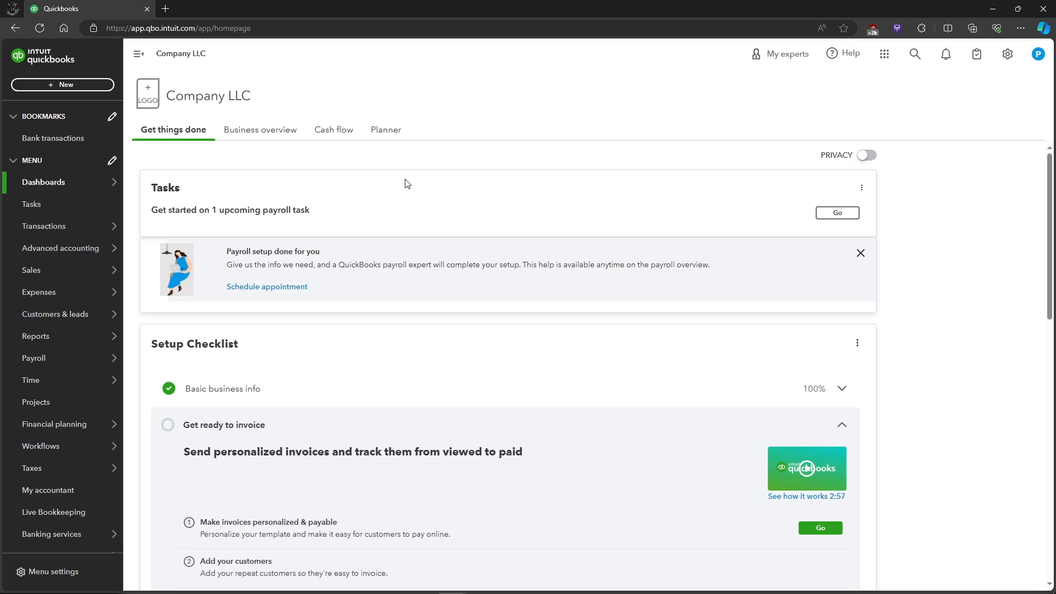
- Reveal the Payroll submenu from the left navigation of the home dashboard
click(38, 291)
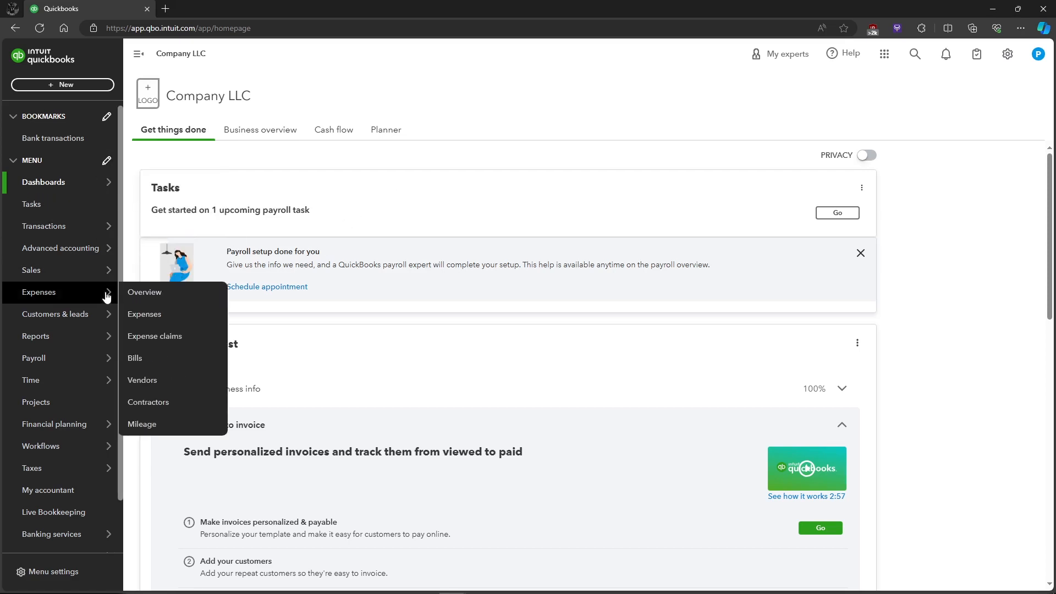
mouse_move(35, 357)
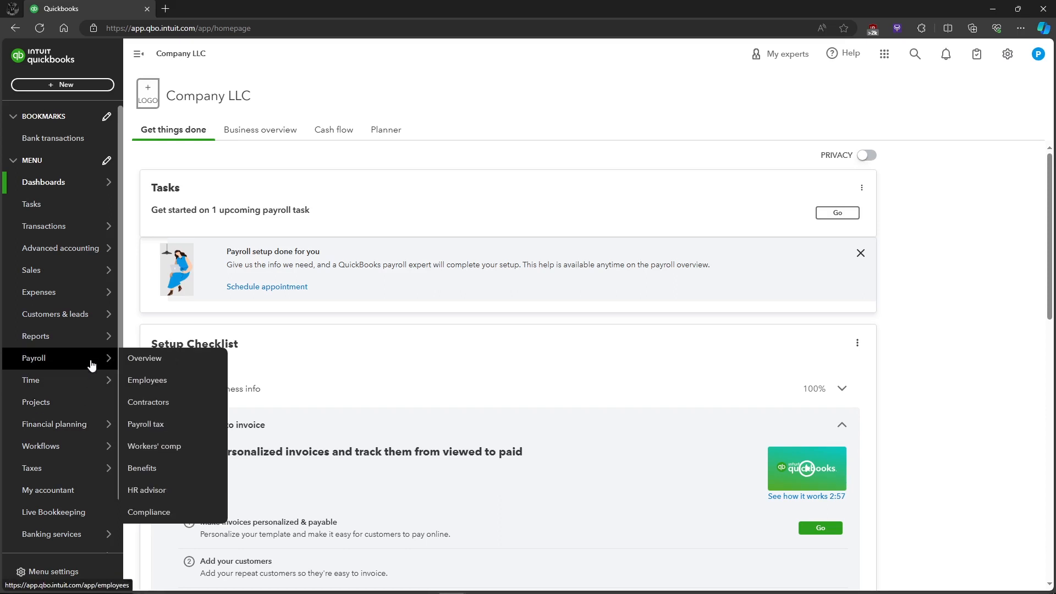
mouse_move(65, 361)
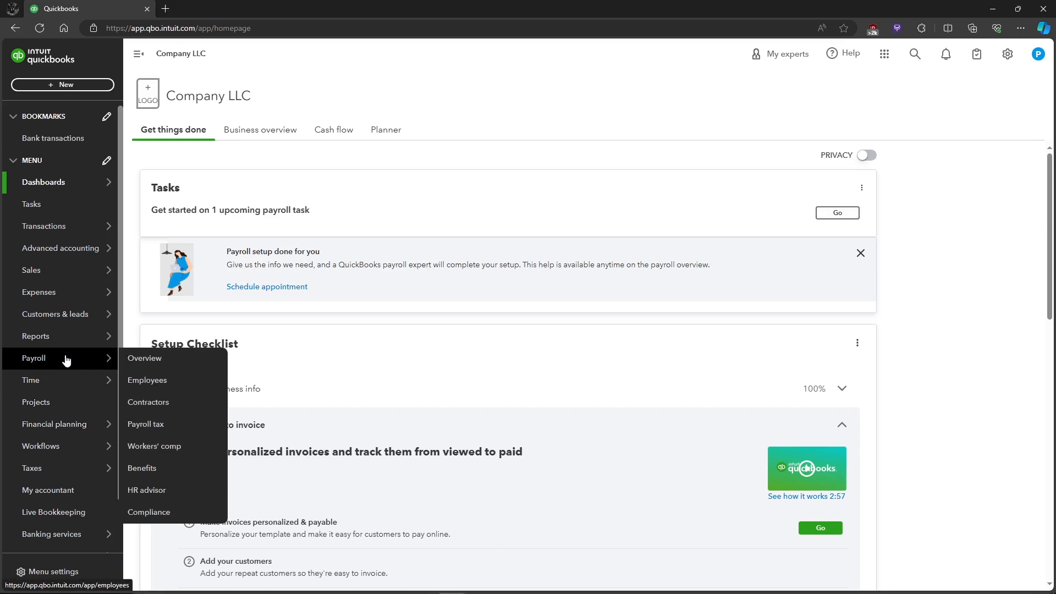
mouse_move(85, 361)
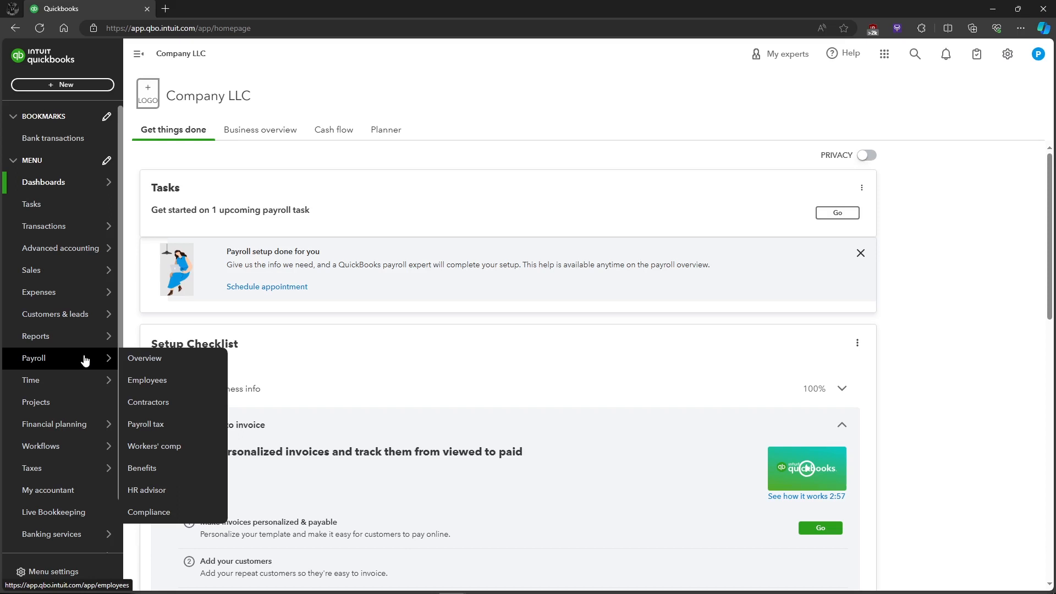
mouse_move(147, 380)
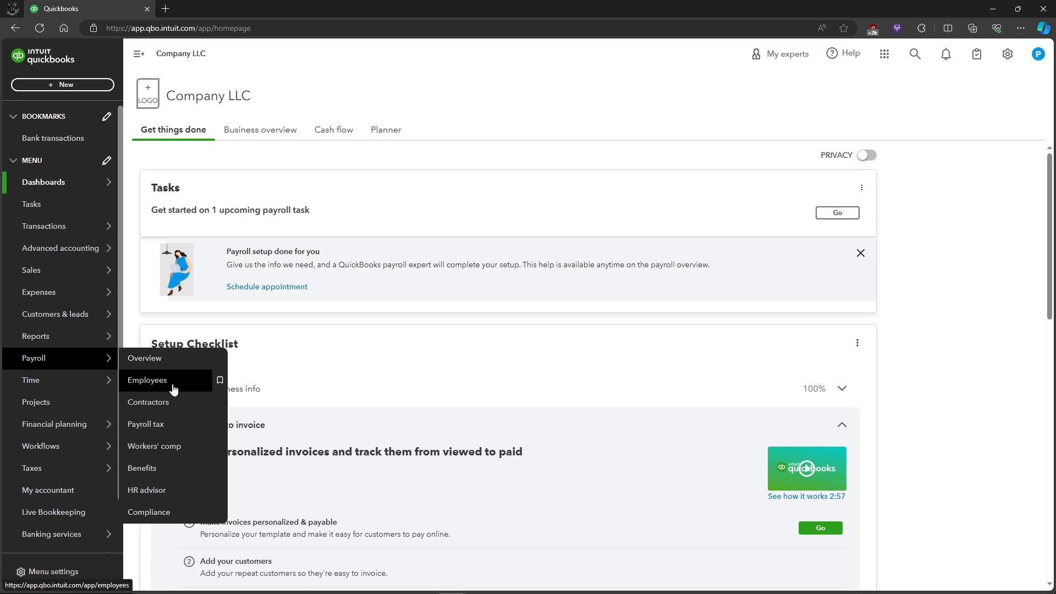
click(146, 380)
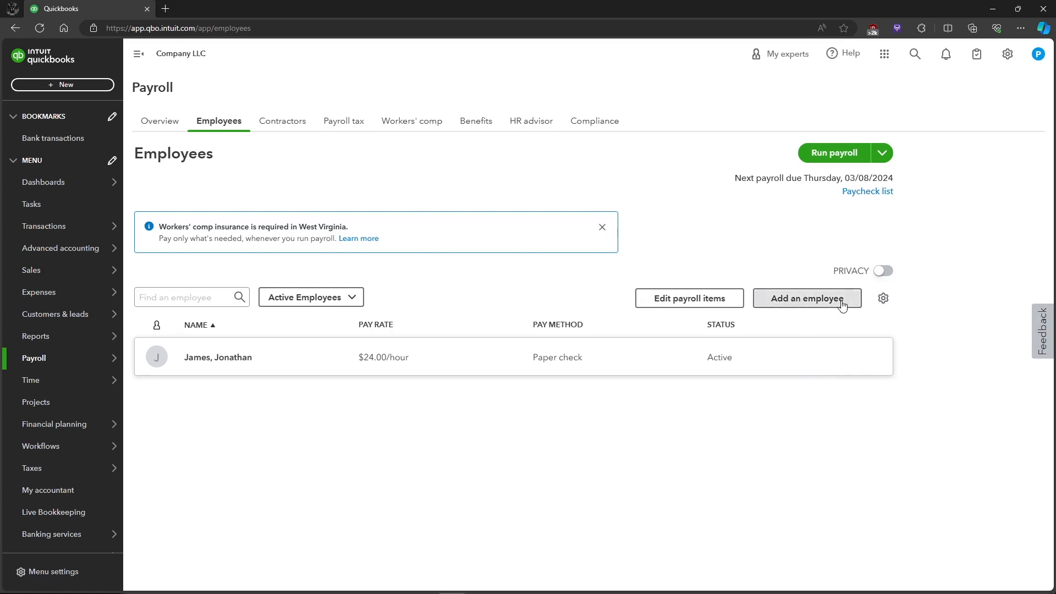
click(805, 298)
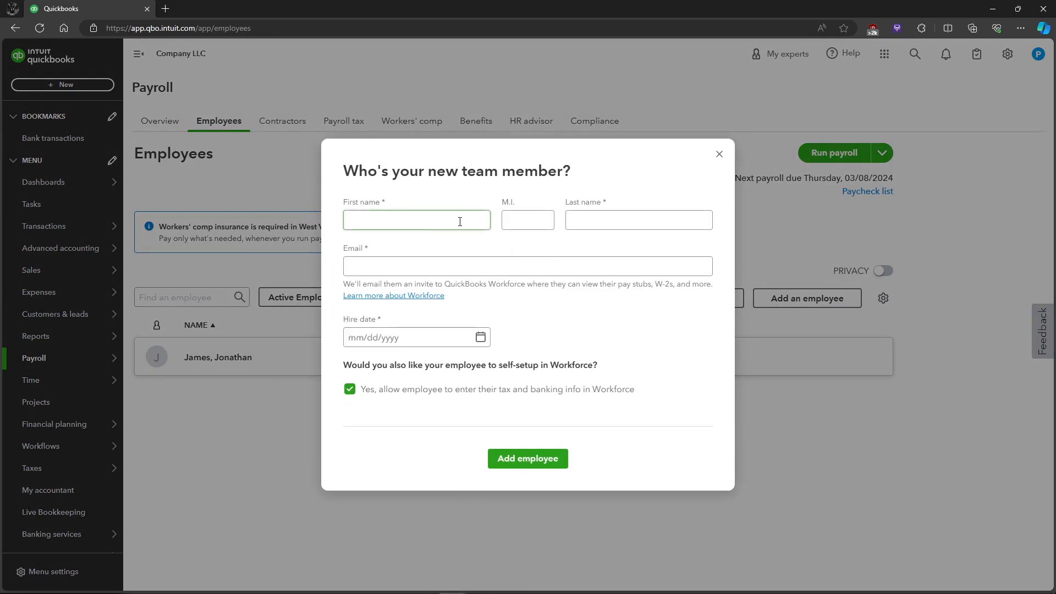
click(638, 220)
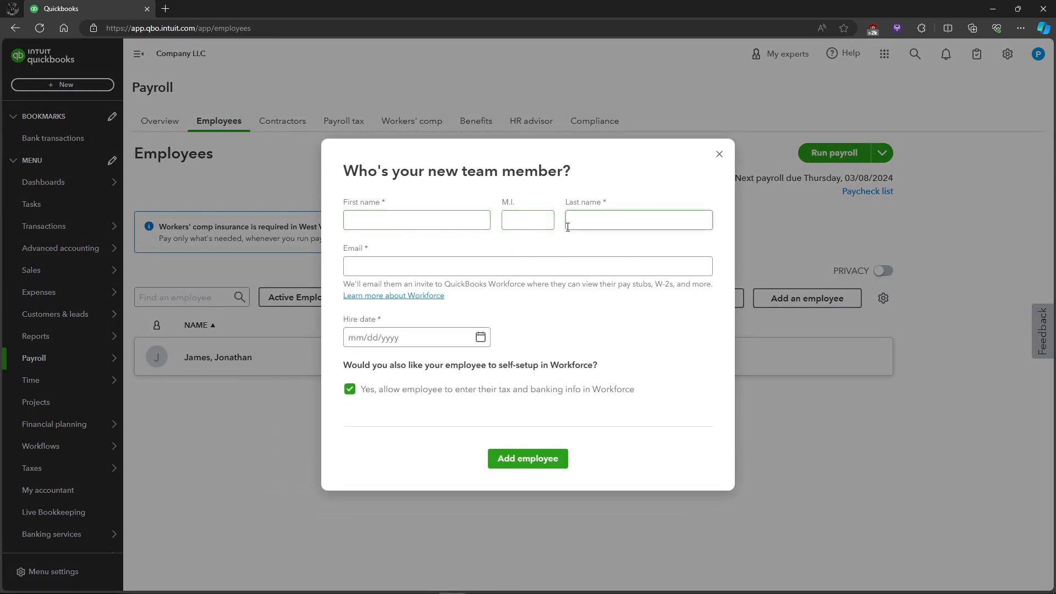
click(404, 337)
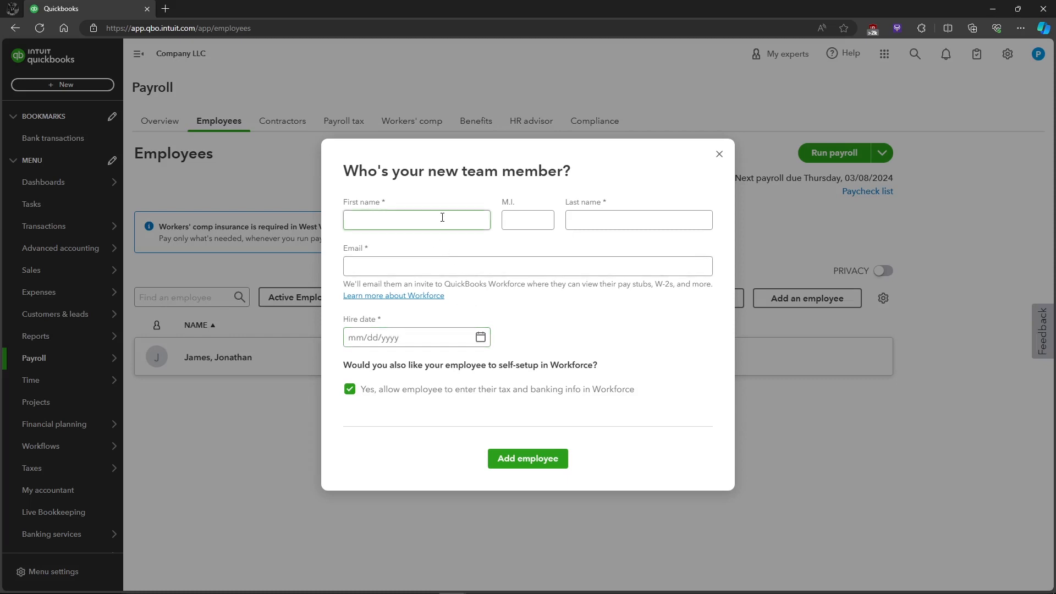
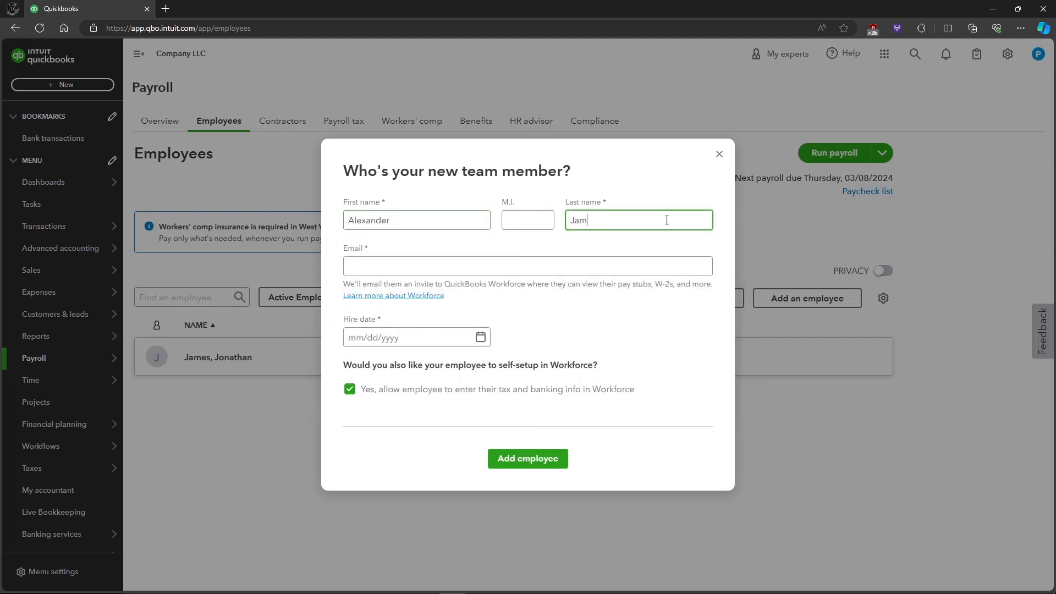
- Enter his email, middle initial N and 02/15/2024 hire date, then add the employee
click(527, 265)
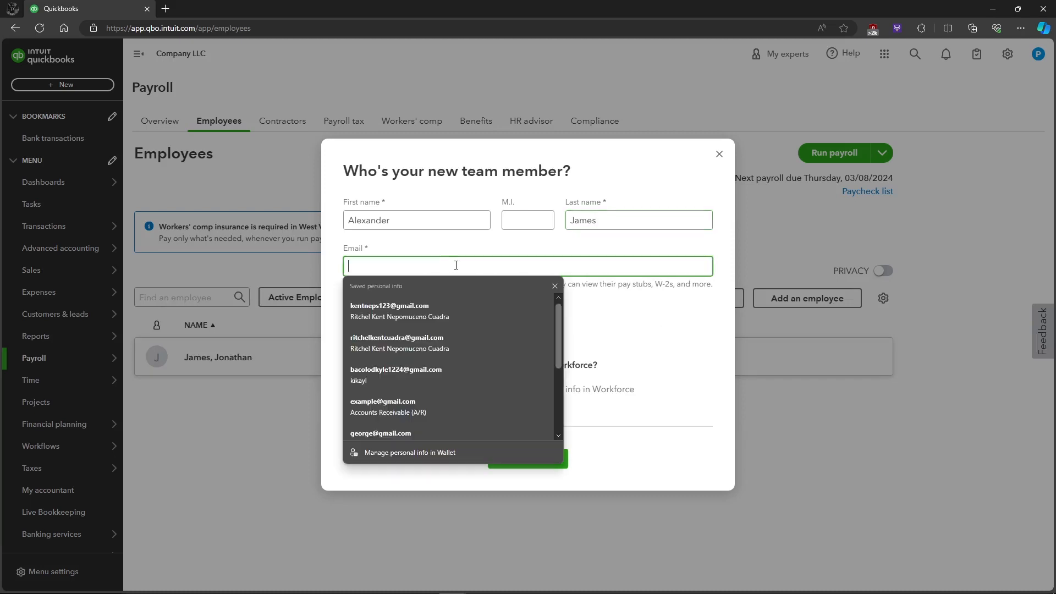
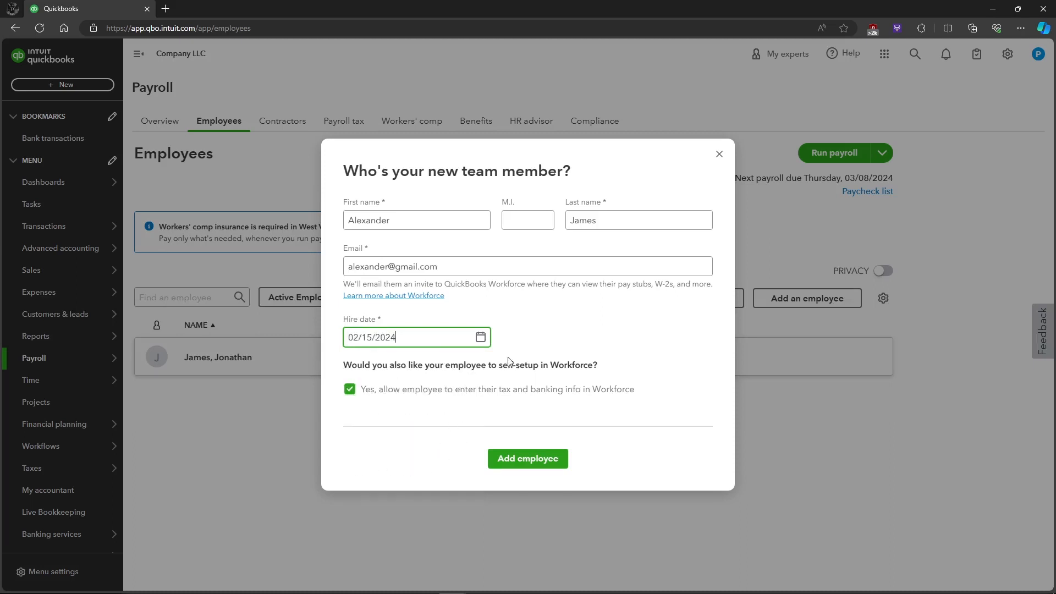
text(N)
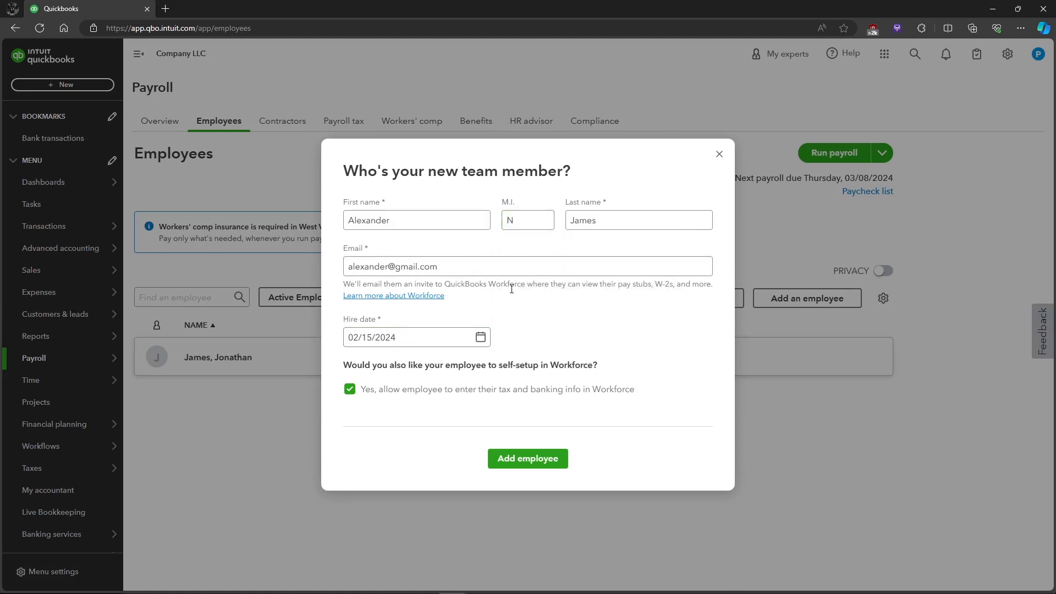
mouse_move(553, 473)
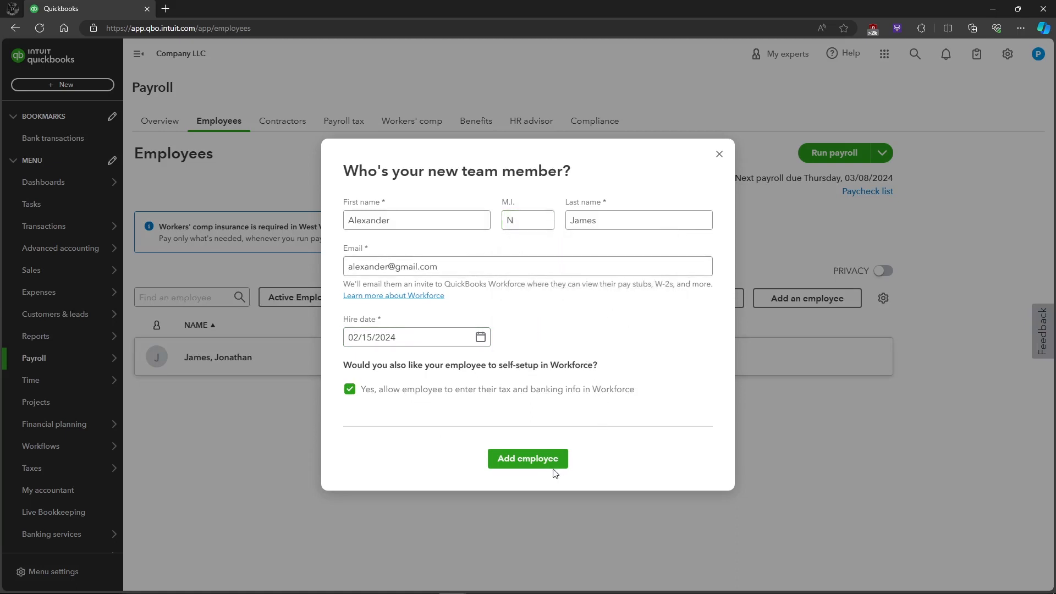
click(527, 459)
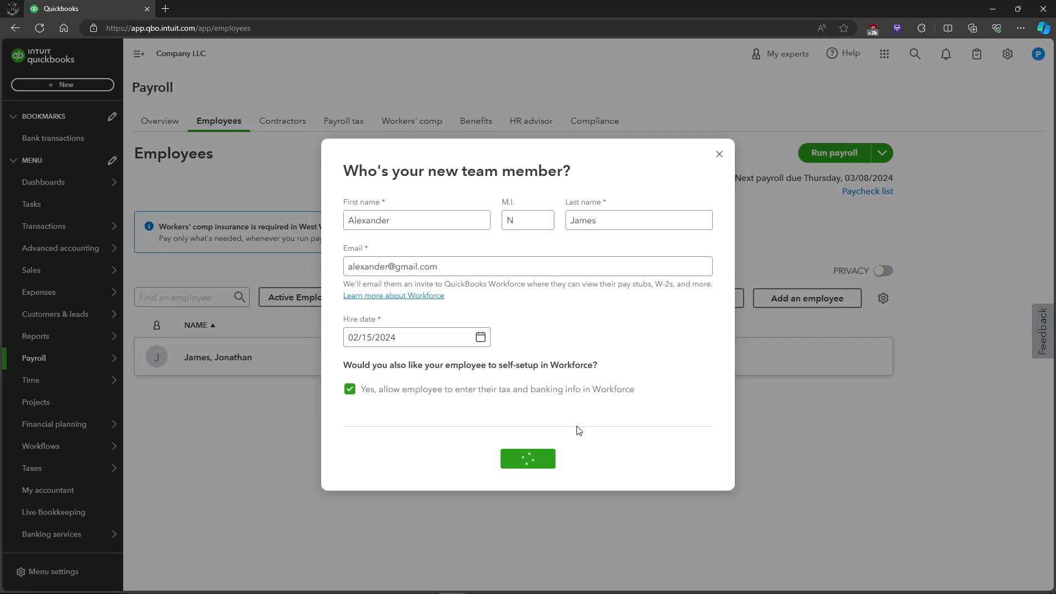
click(527, 459)
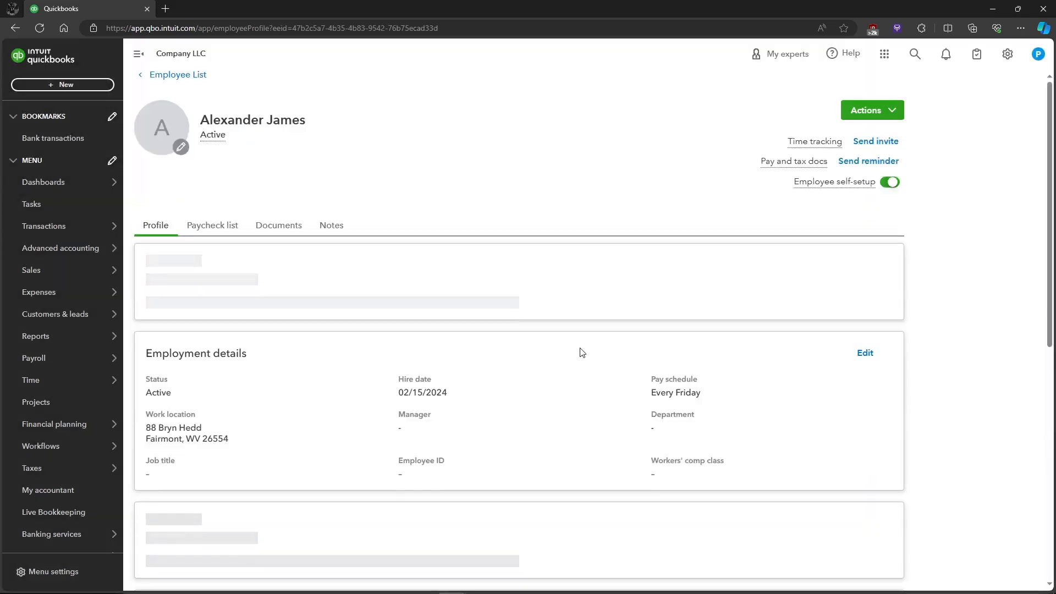
scroll(down, 3)
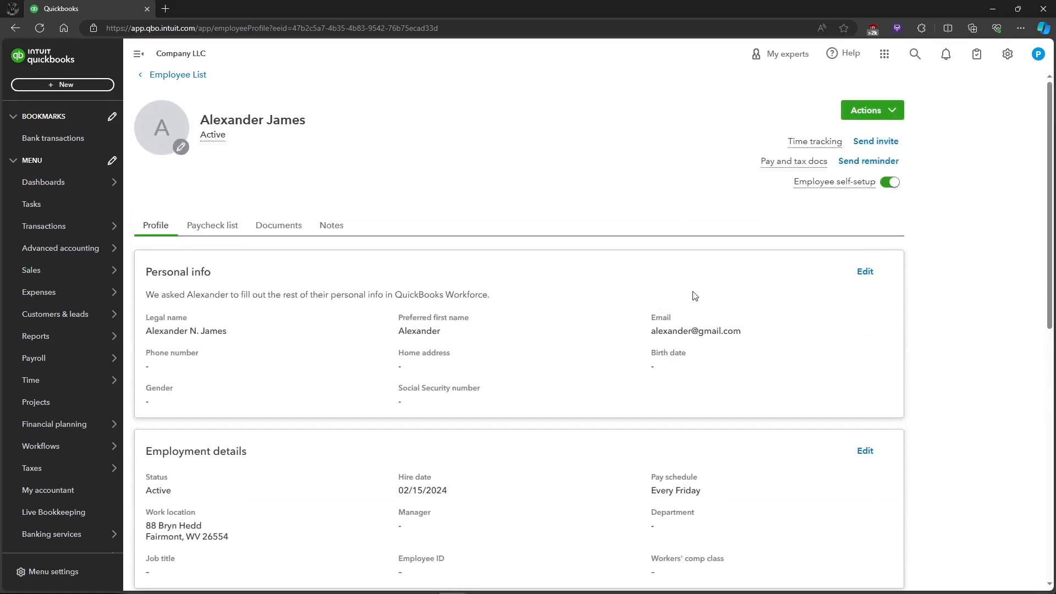
scroll(down, 3)
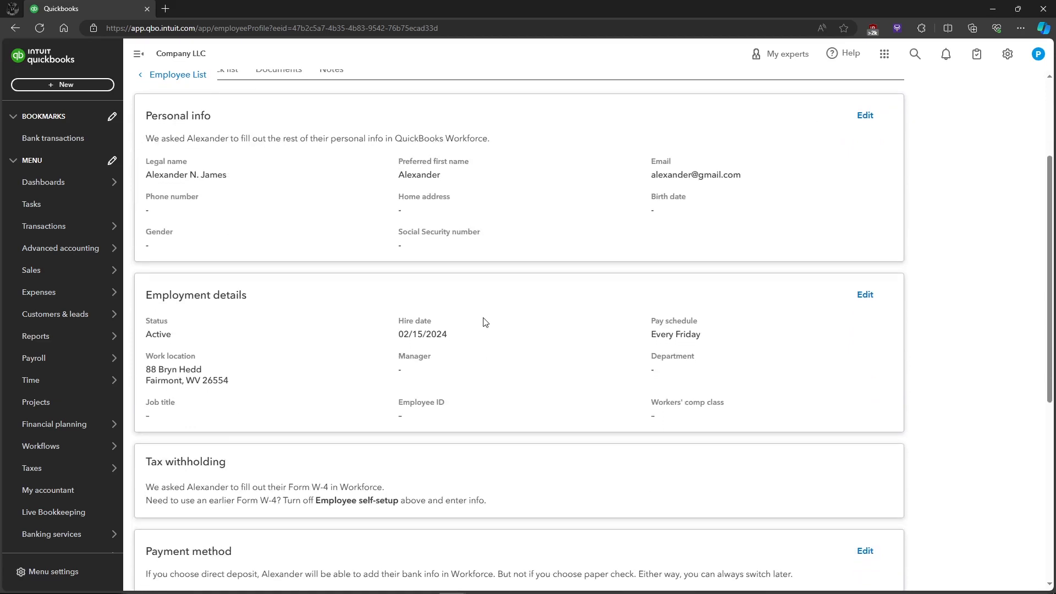
mouse_move(513, 324)
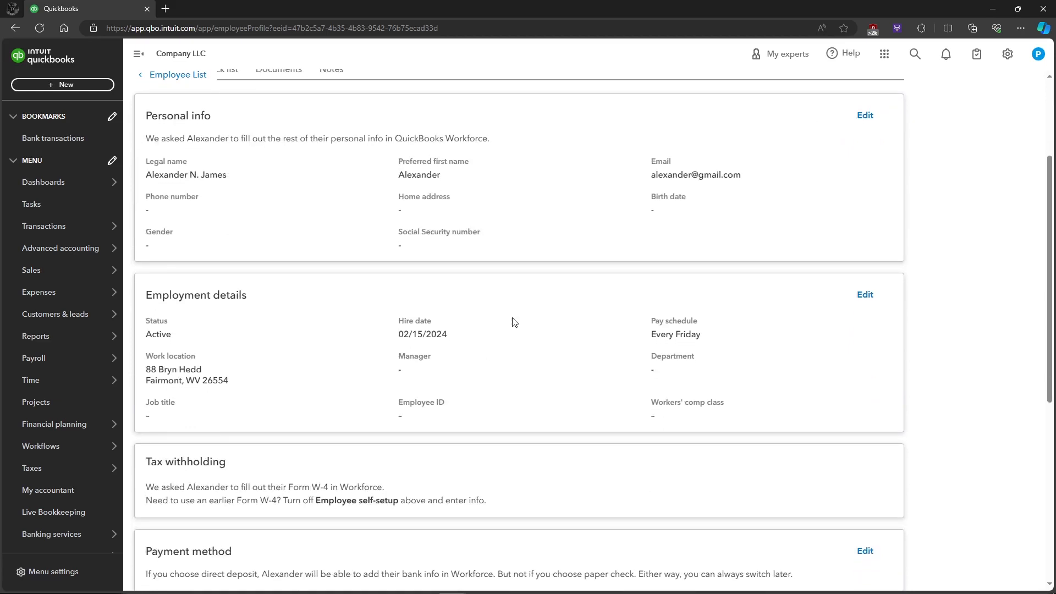
mouse_move(538, 345)
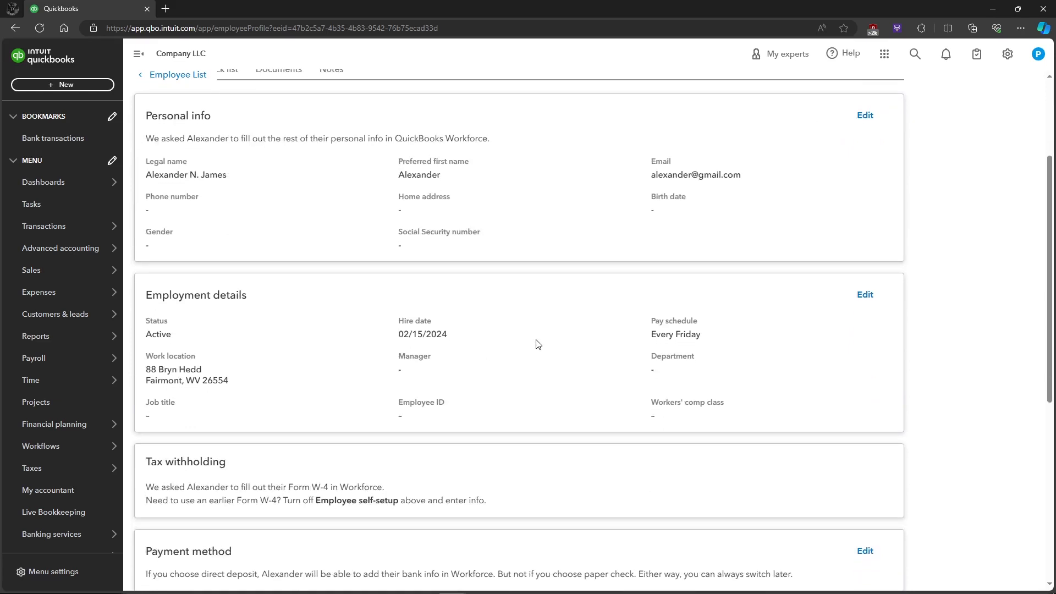